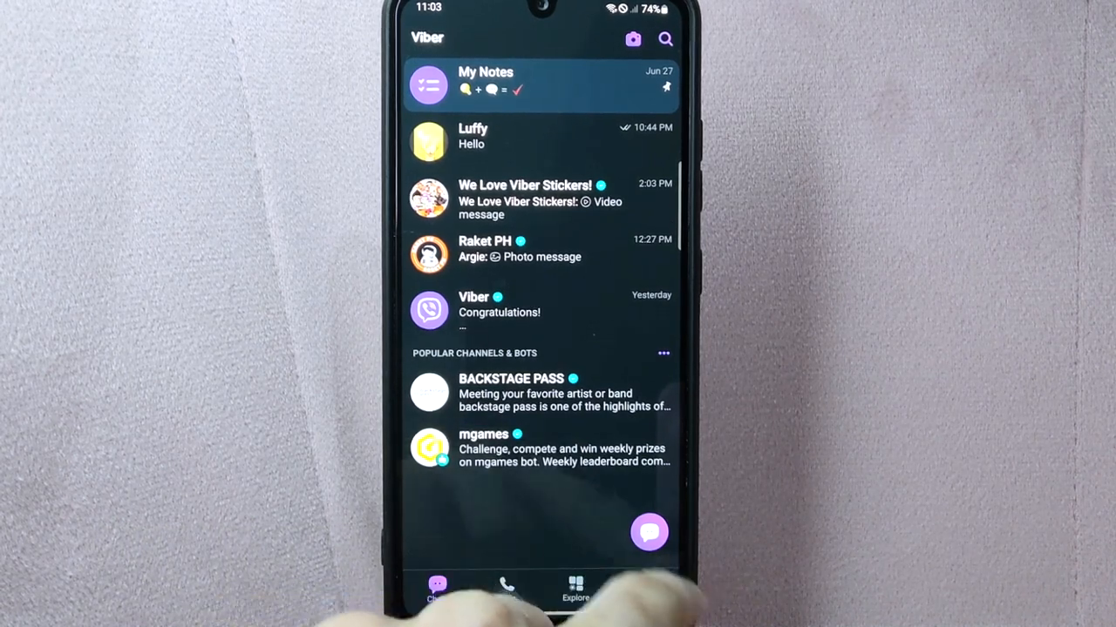
Step: Go from More to Settings to Appearance, showing Auto Theme on and the Dark theme
click(643, 591)
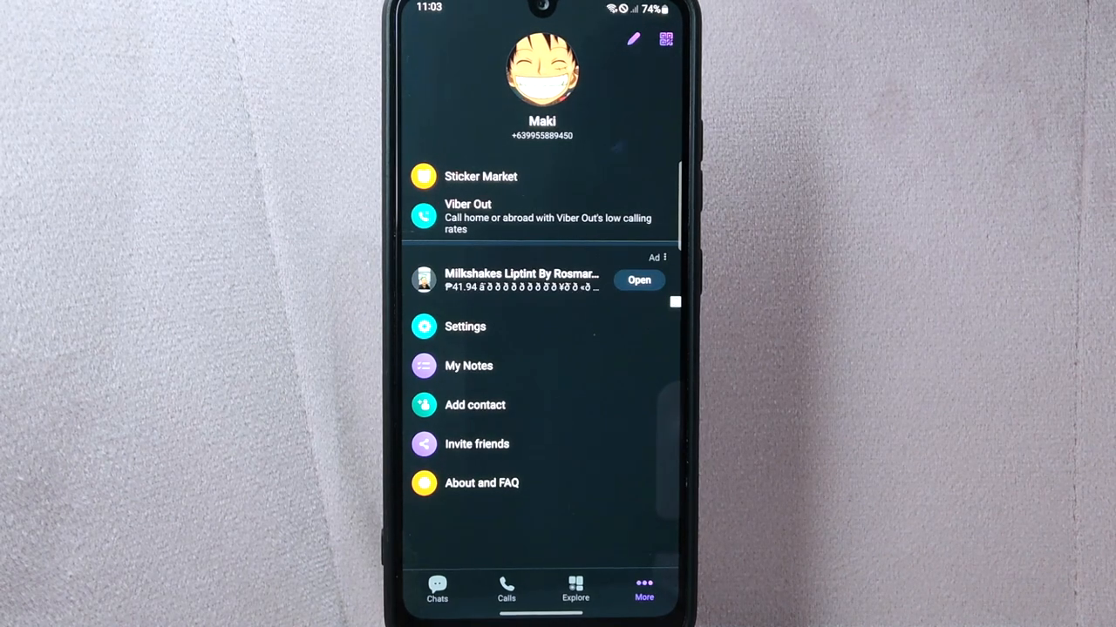
click(466, 326)
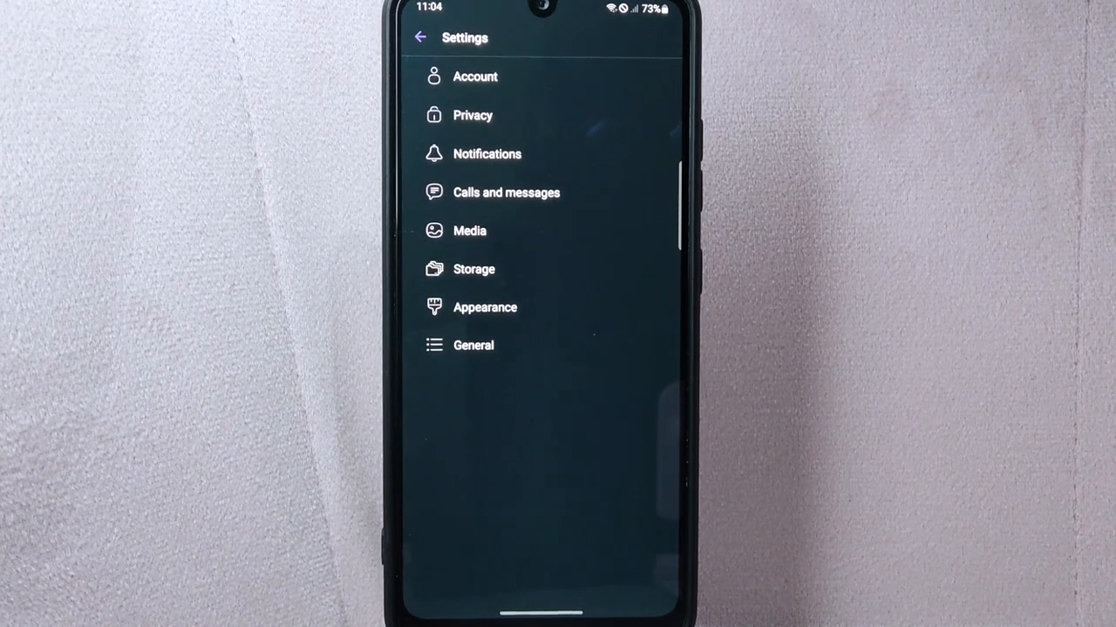
click(485, 306)
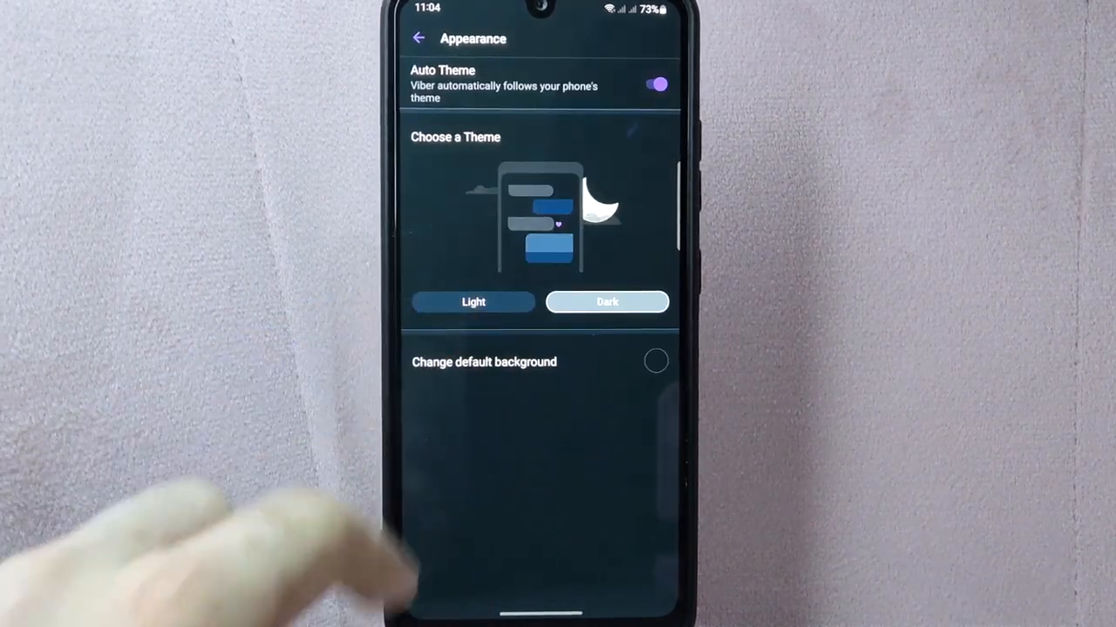